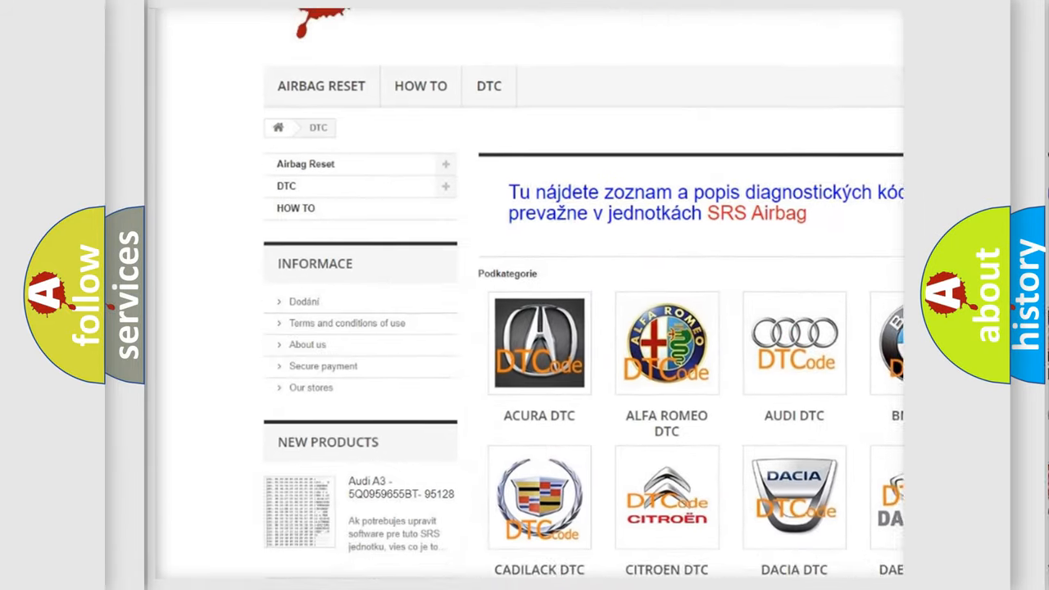
Scroll the DTC brand grid and open the GMC tile's diagnostic code subcategory page.
scroll(down, 3)
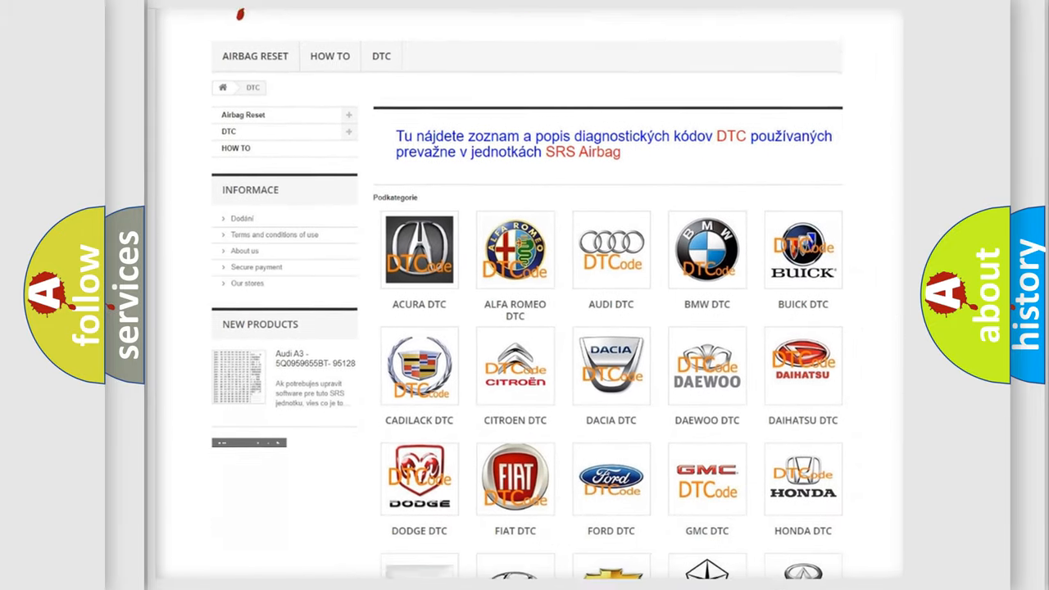
scroll(down, 3)
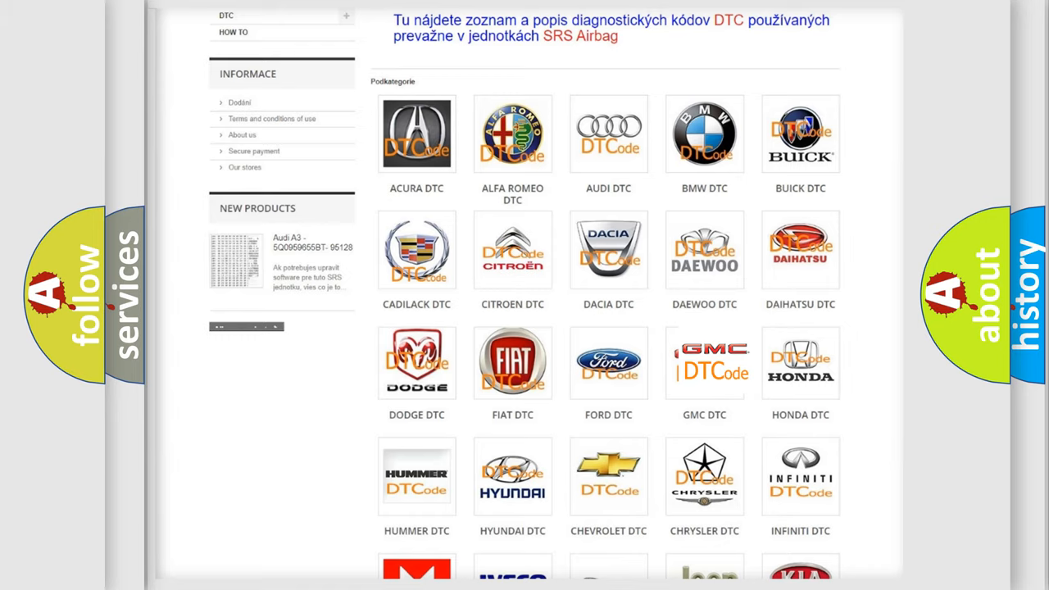
click(704, 363)
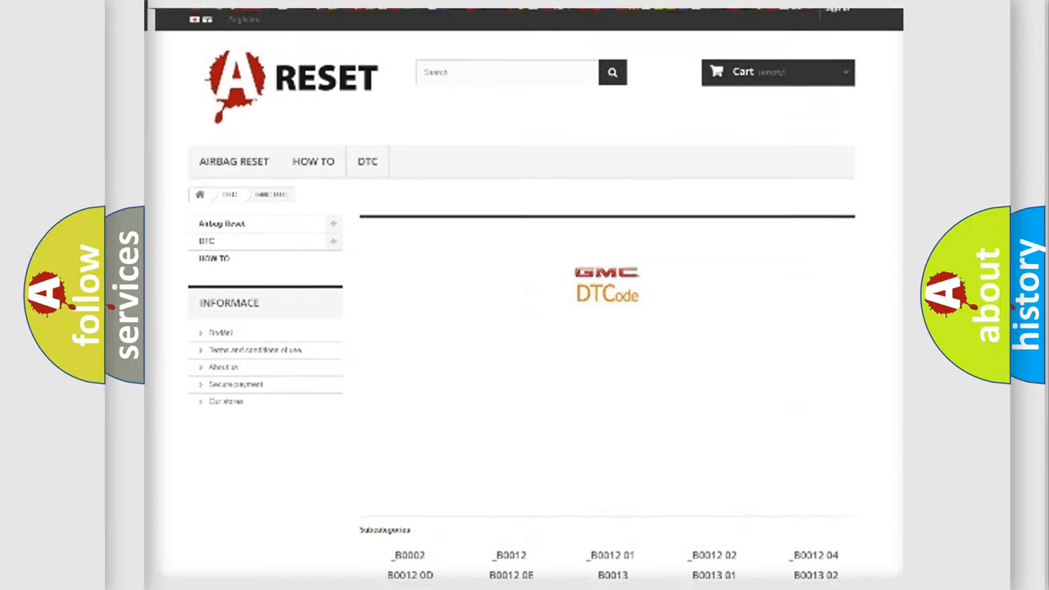